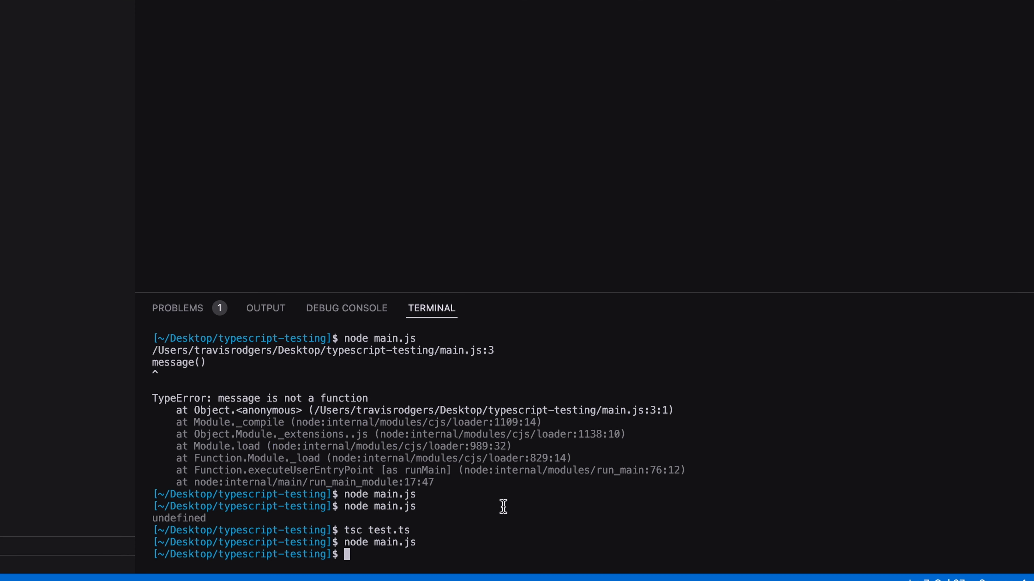
# Run npm install -g typescript, then begin entering tsc test.ts.
pyautogui.write('npm install -g typescript')
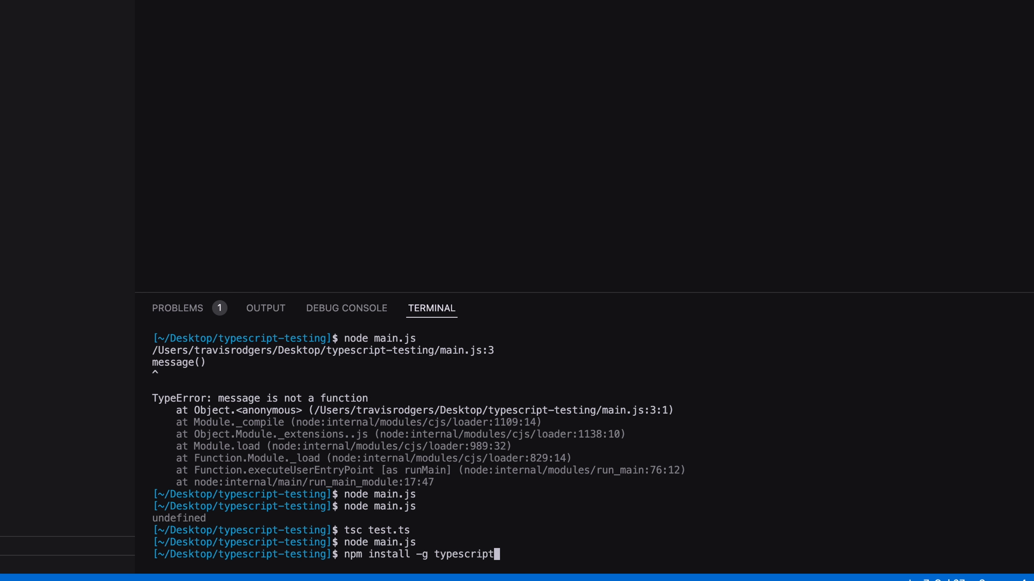
pyautogui.press('Return')
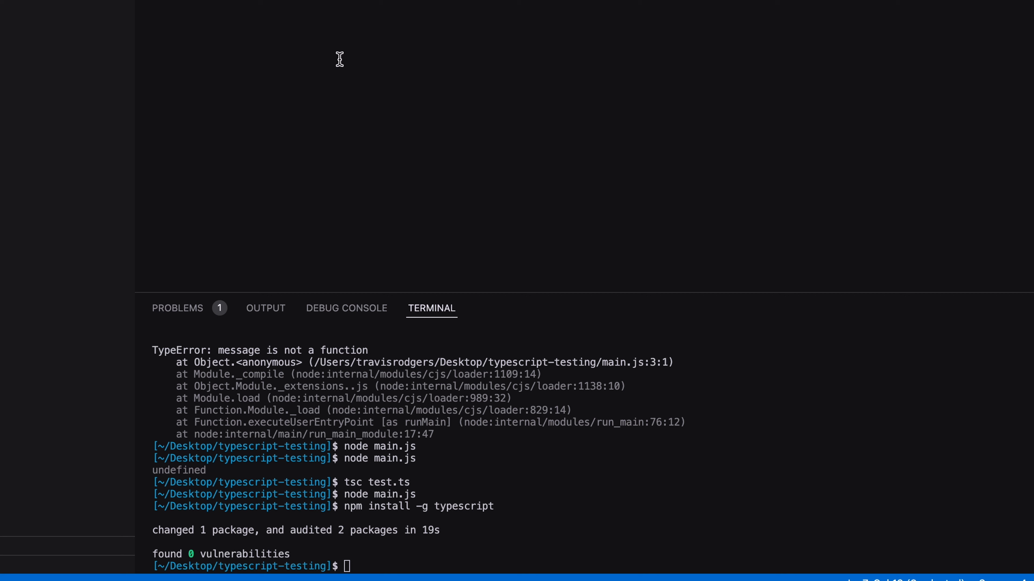
pyautogui.write('tsc test.ts')
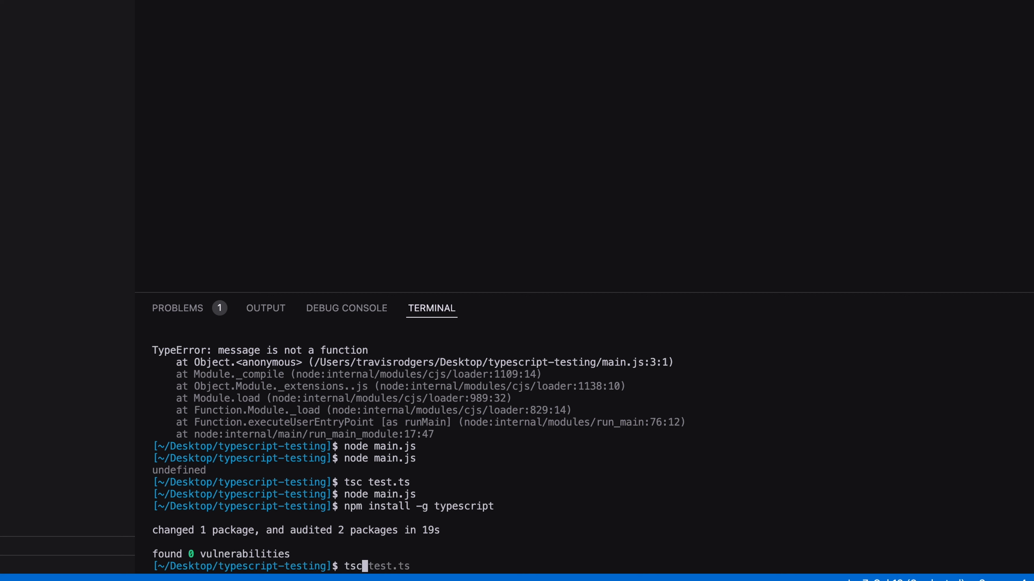
# Compile test.ts with tsc, surfacing the number/string no-overlap error, and view generated test.js.
pyautogui.write('st.ts')
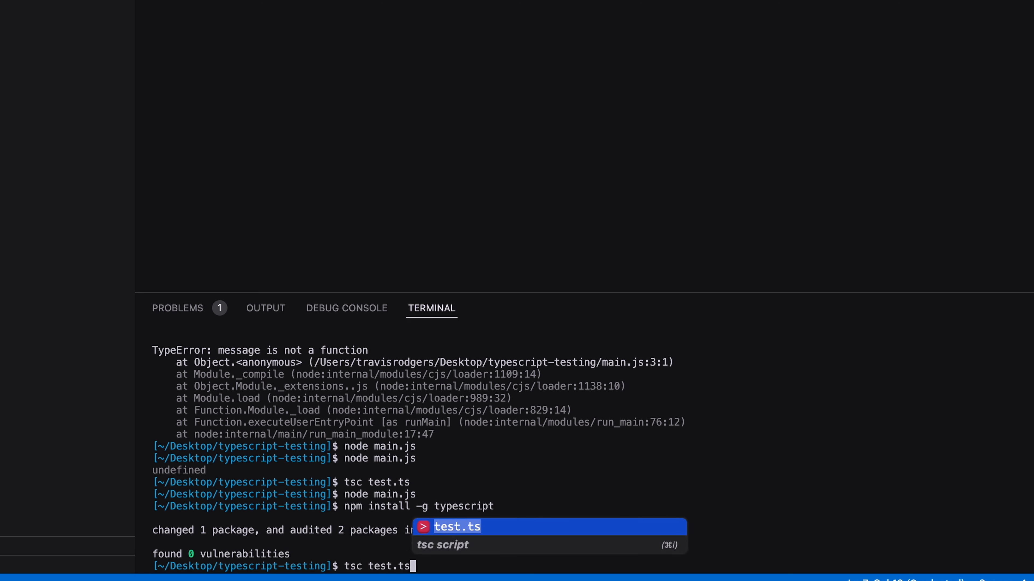
pyautogui.press('Return')
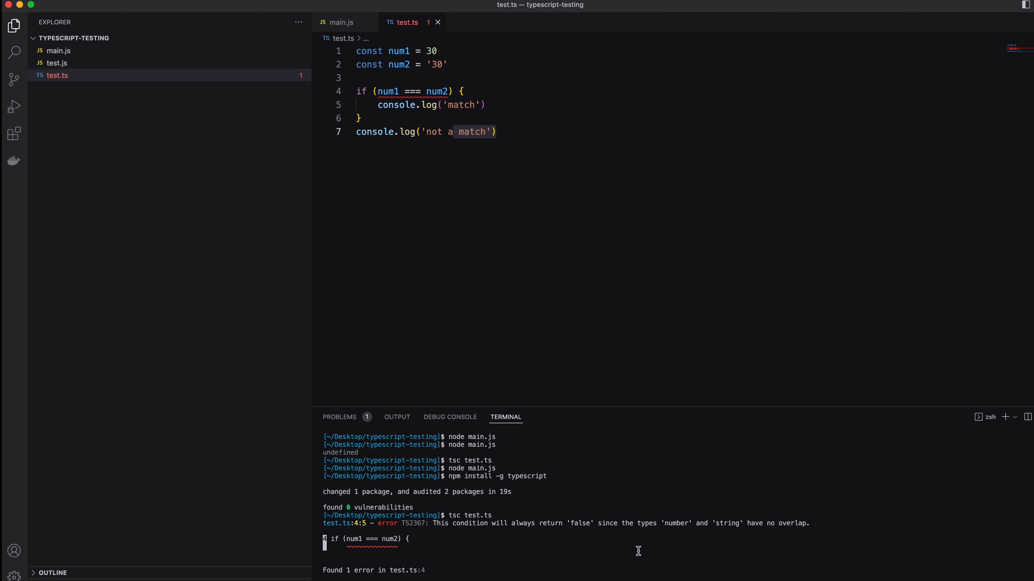
pyautogui.click(58, 62)
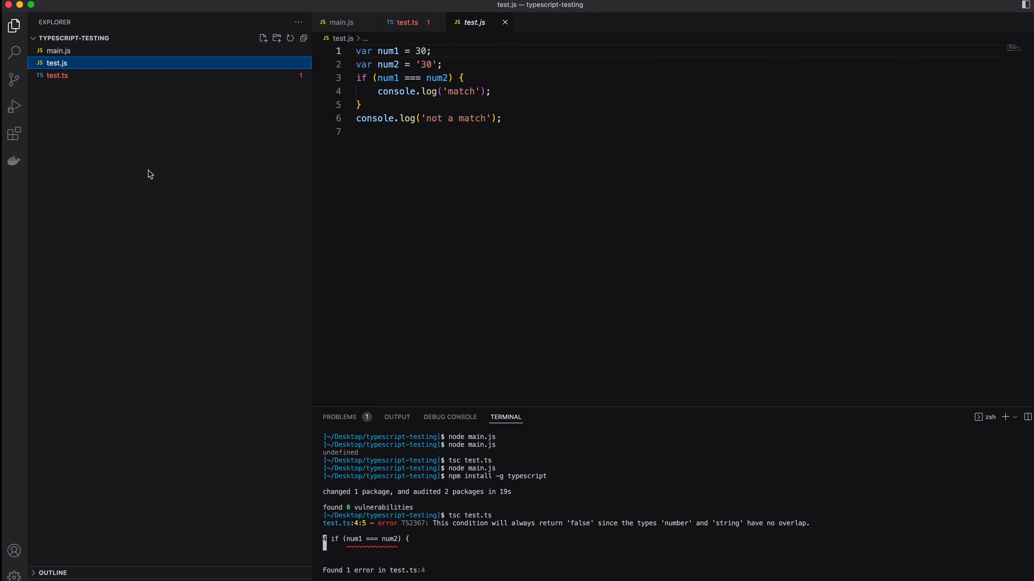